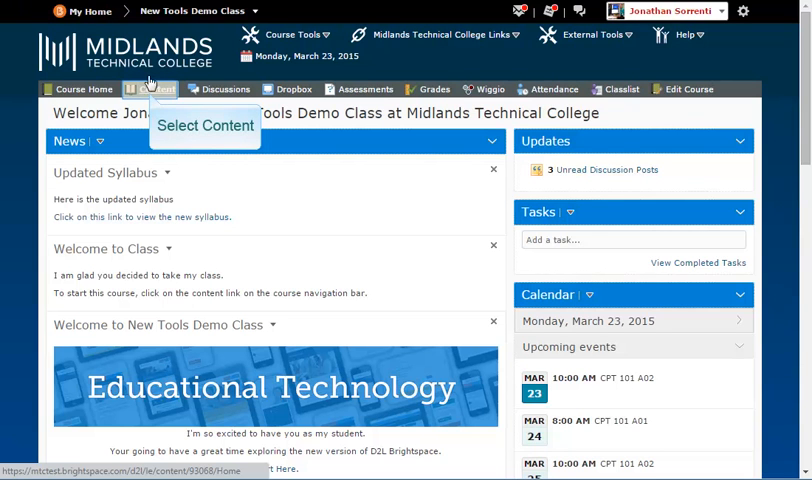
Step: Go to the course Content area with the Table of Contents shown
click(152, 88)
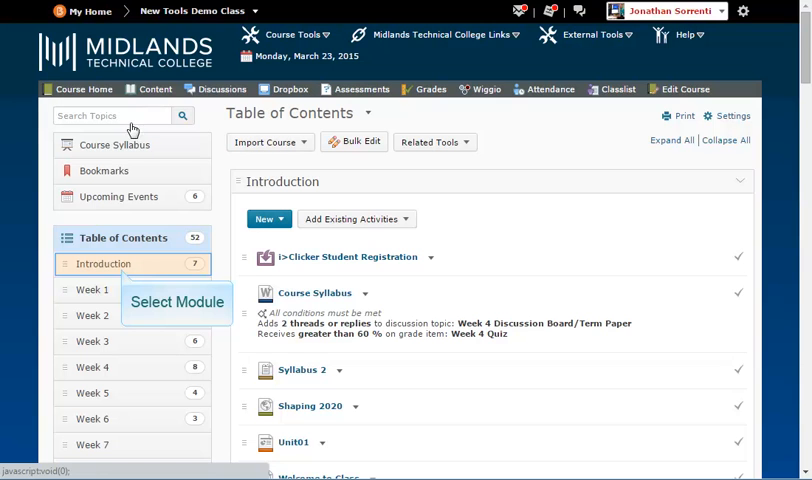
Step: Show the Introduction module's item list from the Table of Contents panel
click(104, 264)
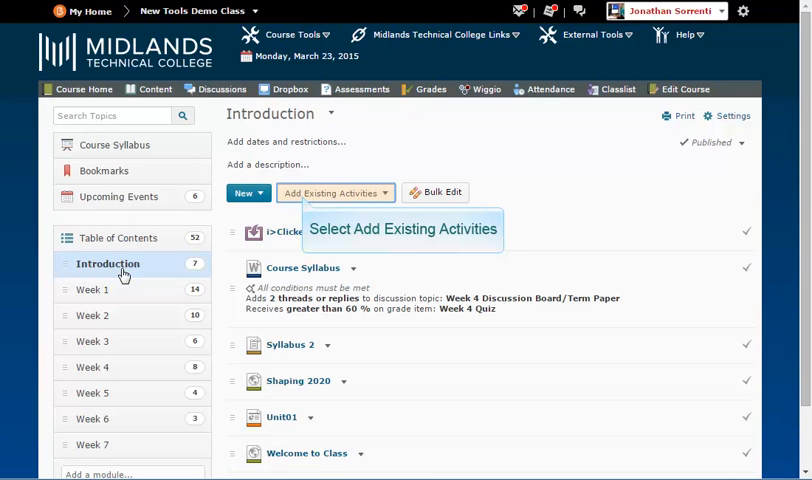
Step: Choose Discussions under Add Existing Activities to list available forums
click(334, 192)
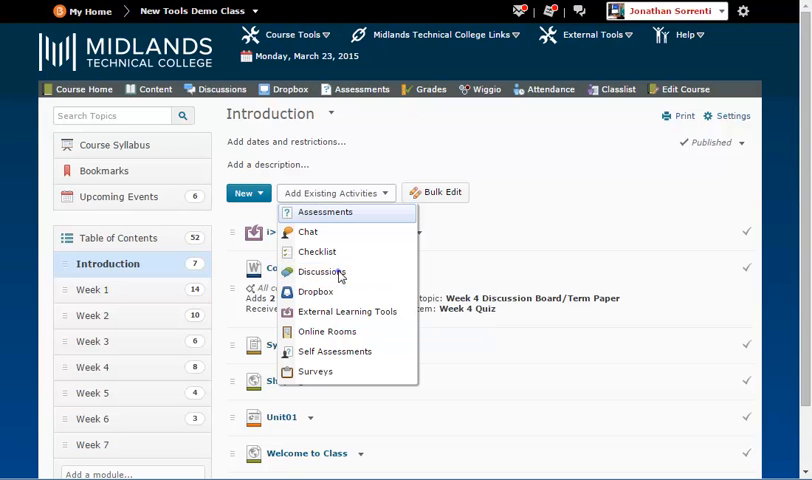
click(320, 272)
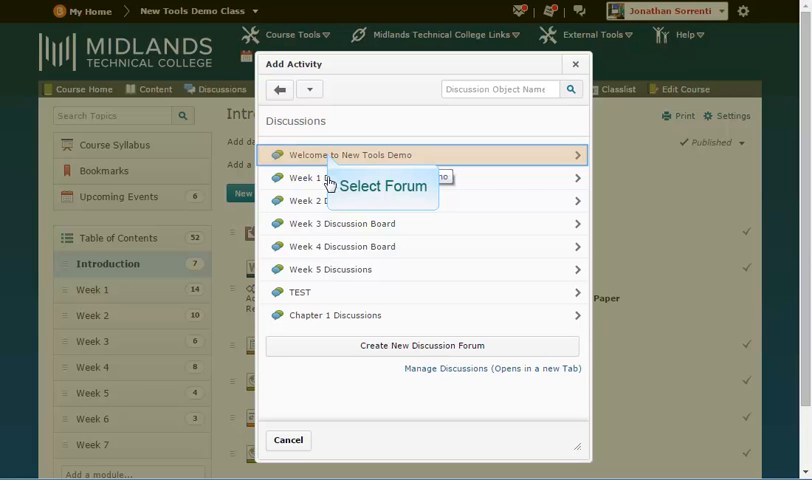
Step: Select the Welcome to New Tools Demo forum holding the topic to add
click(352, 156)
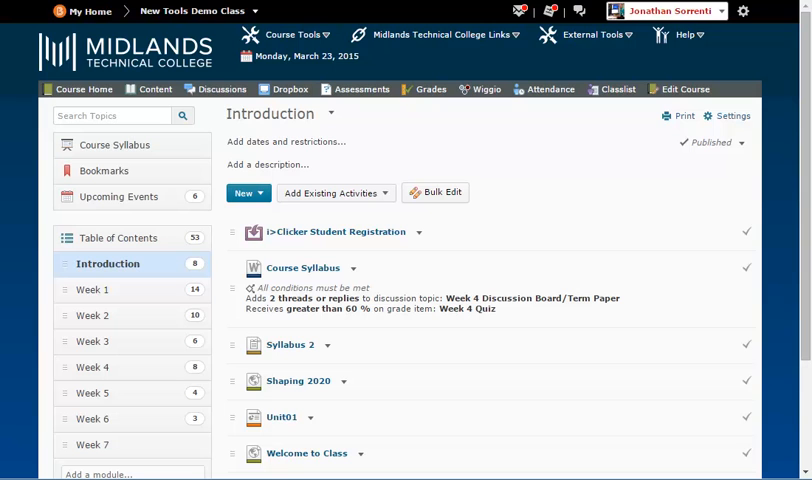
Step: Move the Introduction to the Class topic up to follow Course Syllabus
scroll(down, 3)
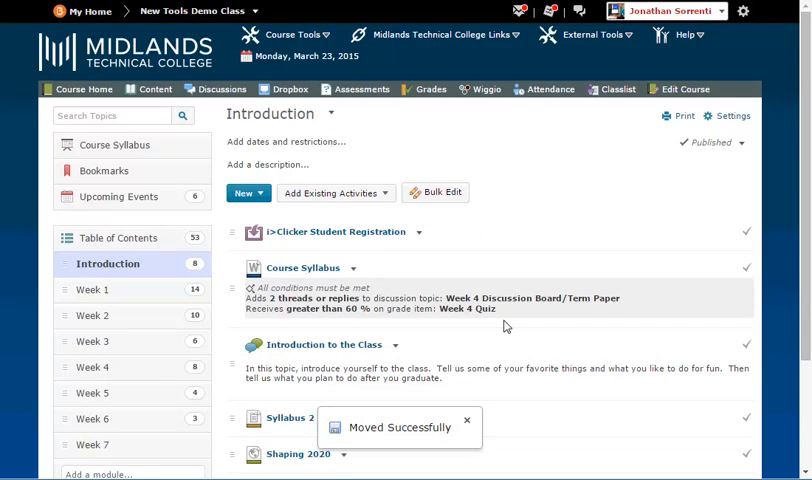
click(466, 420)
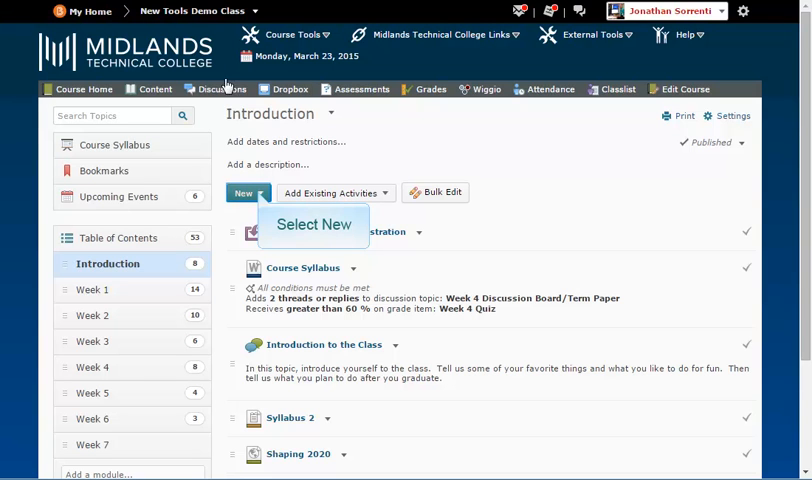
Step: Start a new discussion in the Introduction module via New Discussion
click(244, 192)
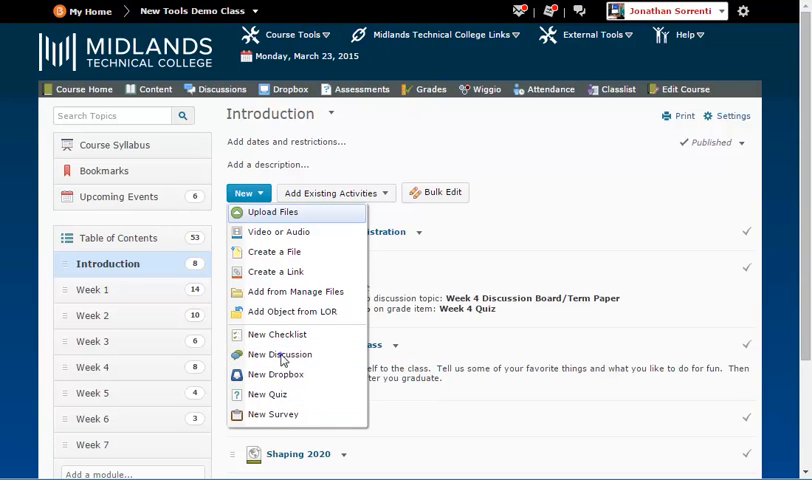
click(280, 354)
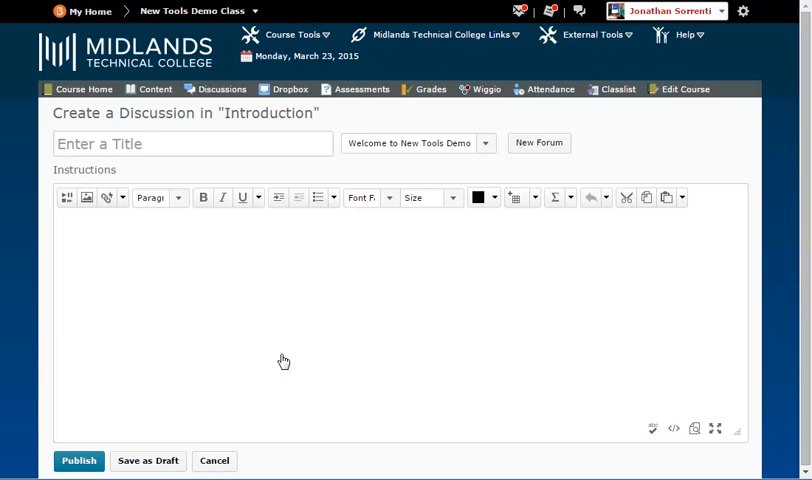
mouse_move(212, 460)
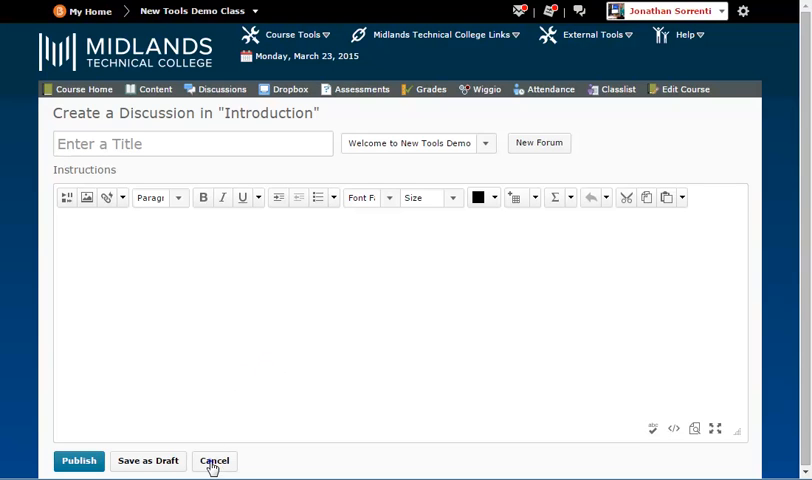
Step: Cancel the Create a Discussion form and return to the module list
click(78, 460)
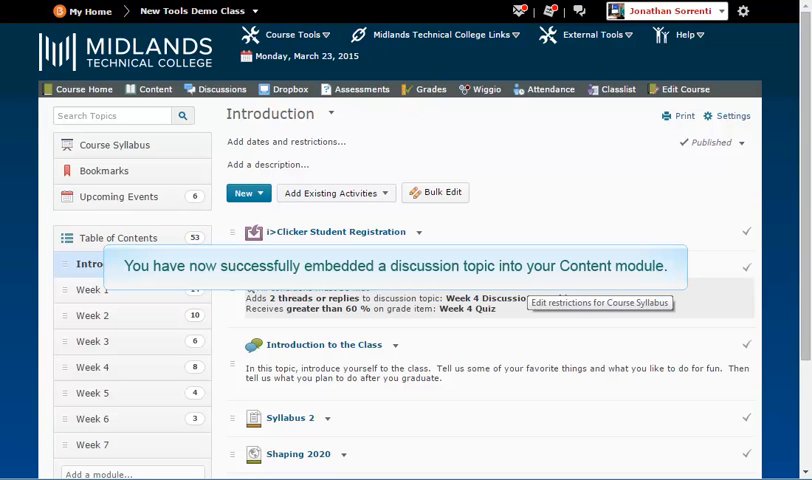